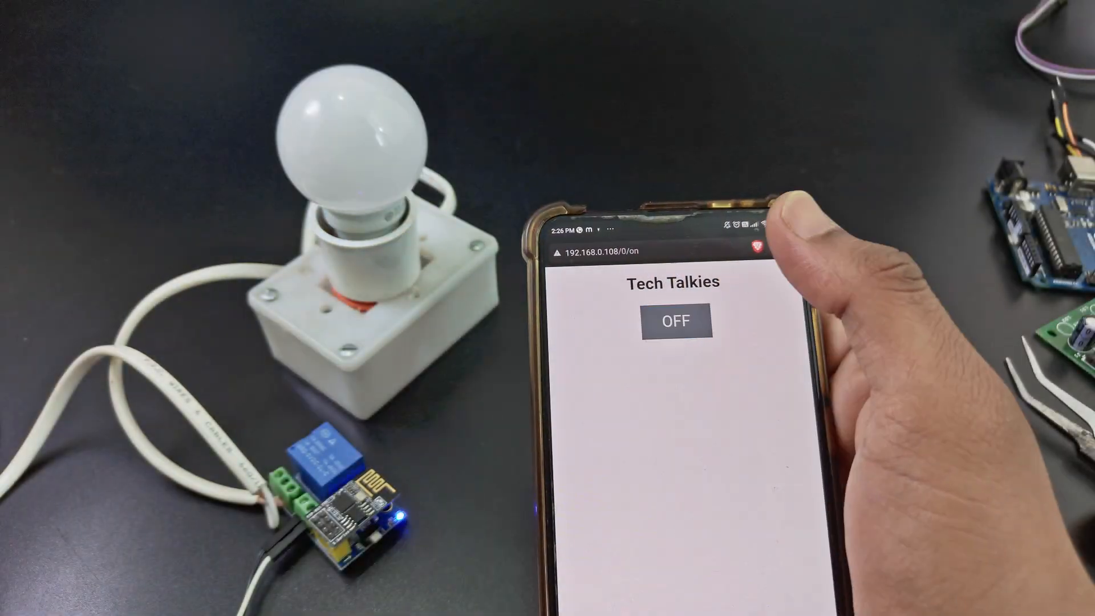
# Toggle the relay from the web page so the bulb goes on, off, then on and stays lit
pyautogui.click(674, 321)
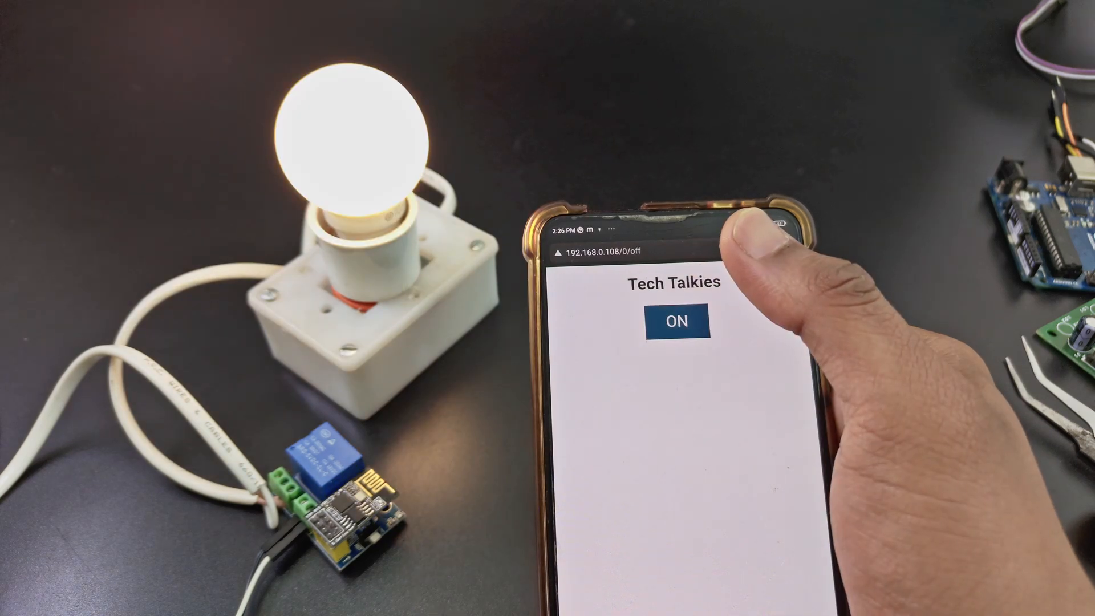
pyautogui.click(675, 321)
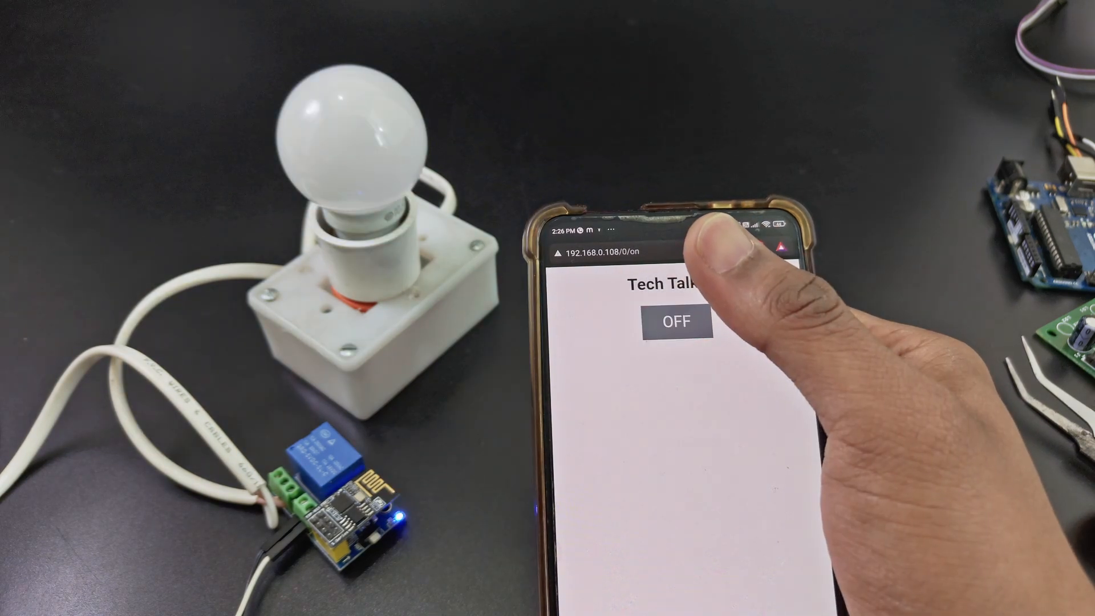
pyautogui.click(676, 321)
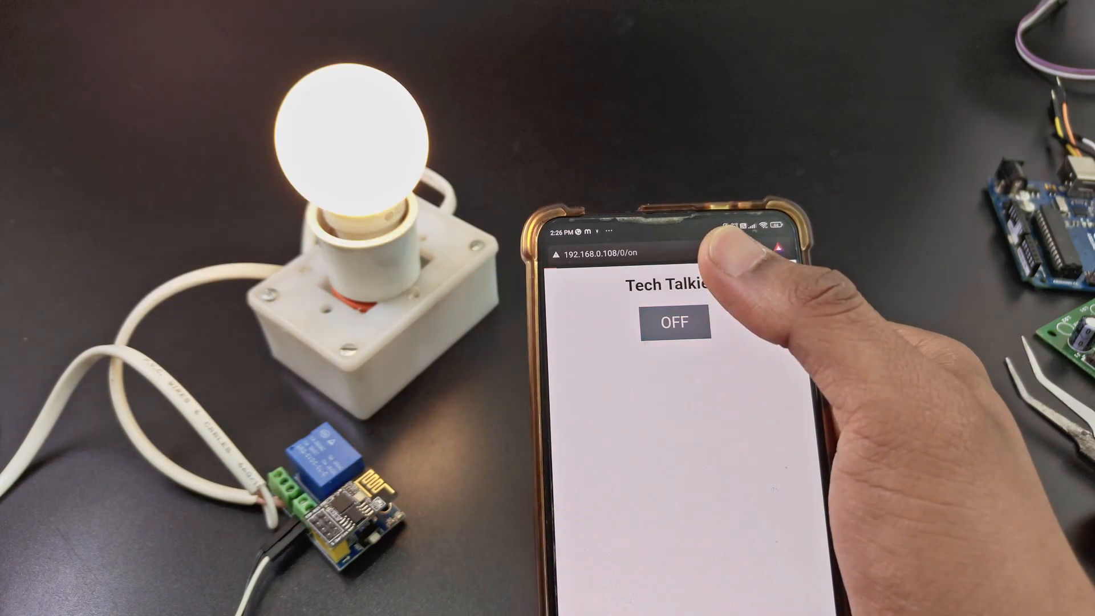